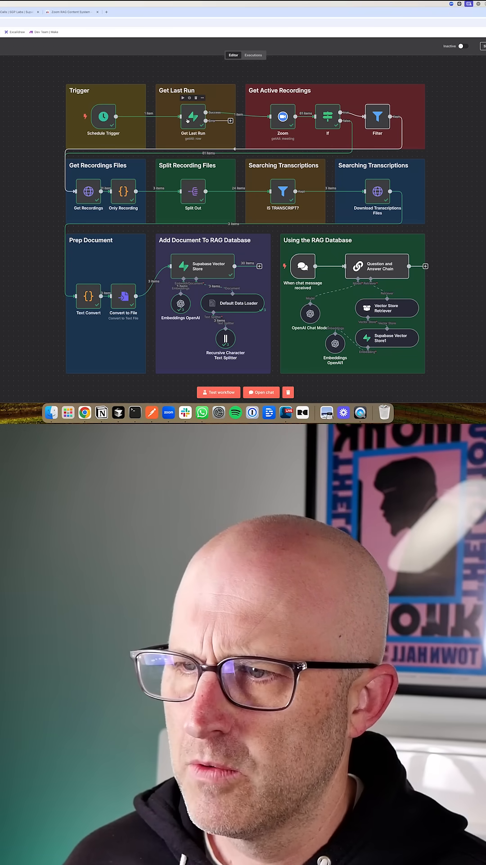
Step: Review the Text Convert node's JavaScript that cleans transcript lines into speaker-labelled conversation
double_click(194, 117)
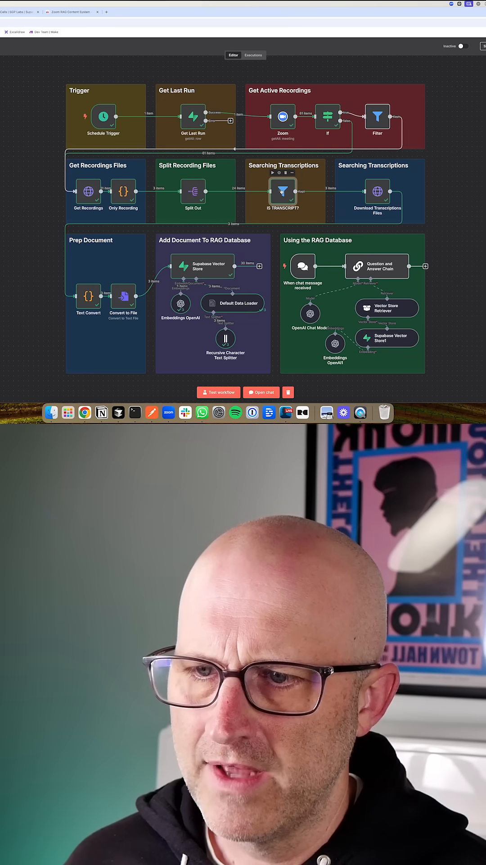
double_click(283, 193)
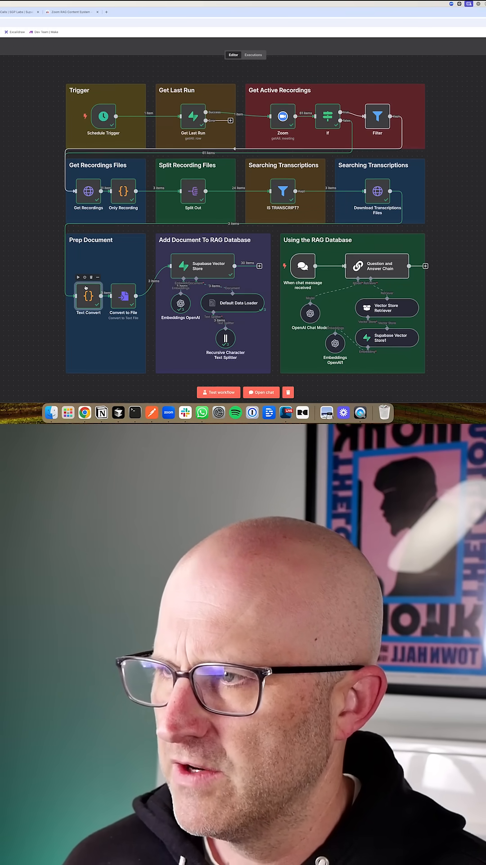
double_click(89, 297)
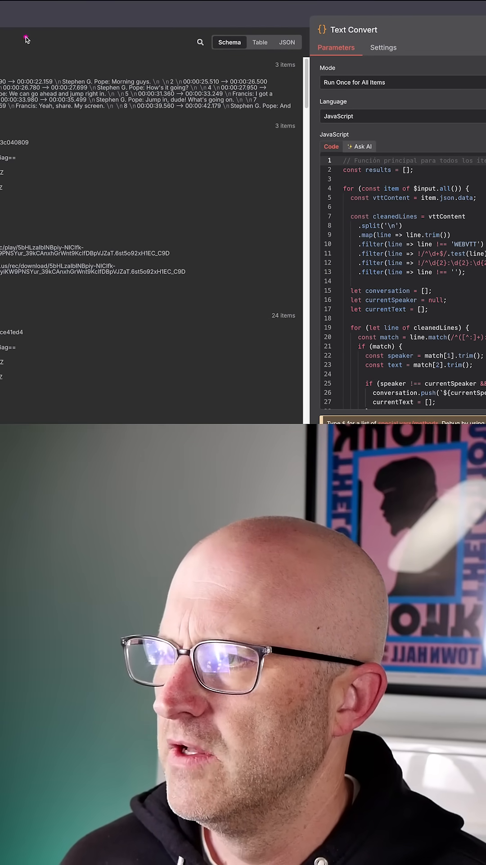
mouse_move(103, 154)
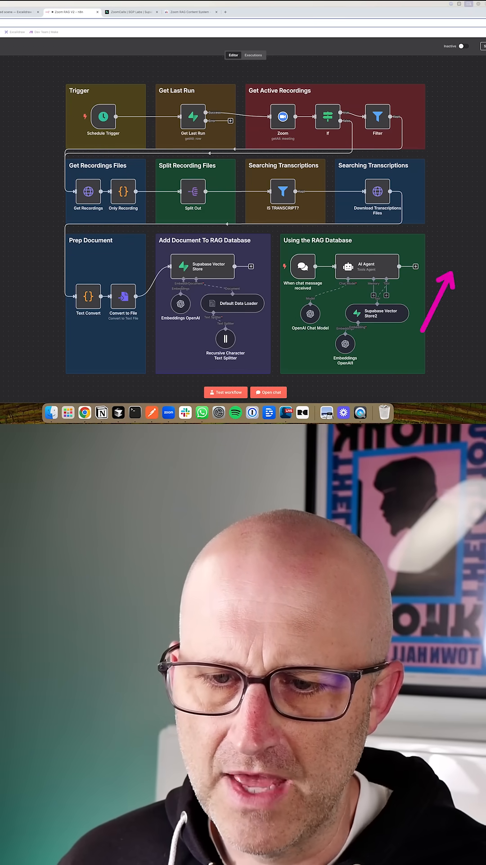
Step: View the Supabase documents table and browse the stored transcript rows
left_click(289, 11)
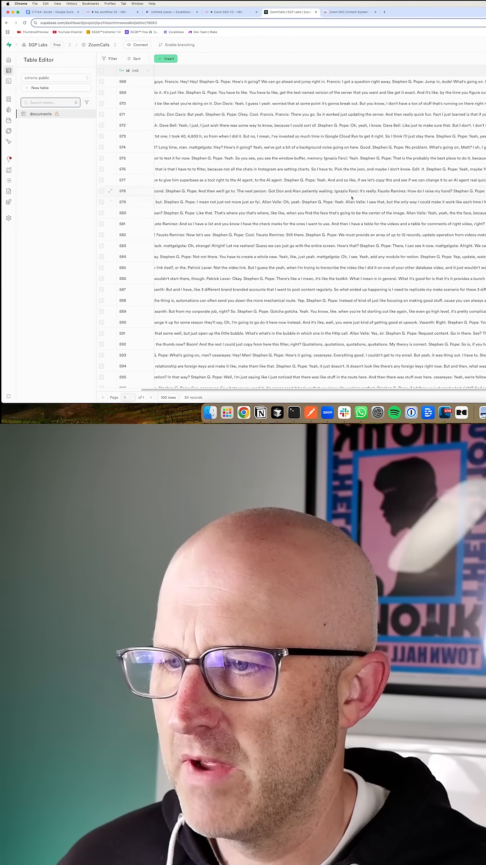
scroll("down", 3)
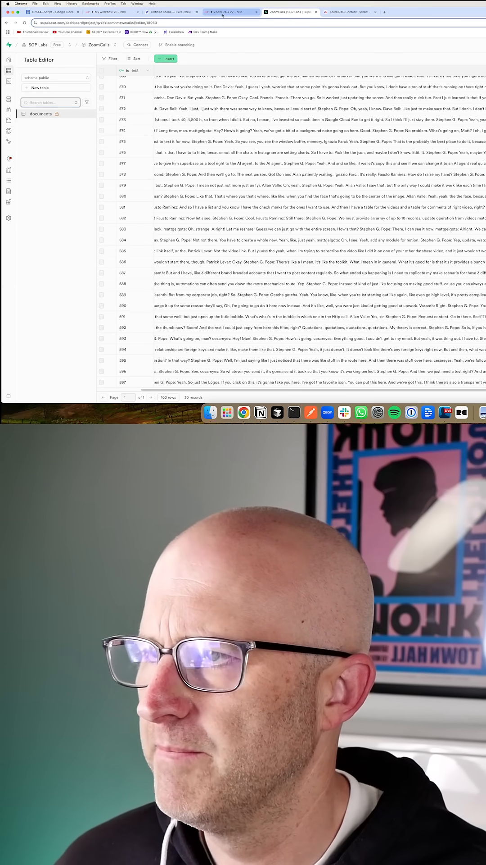